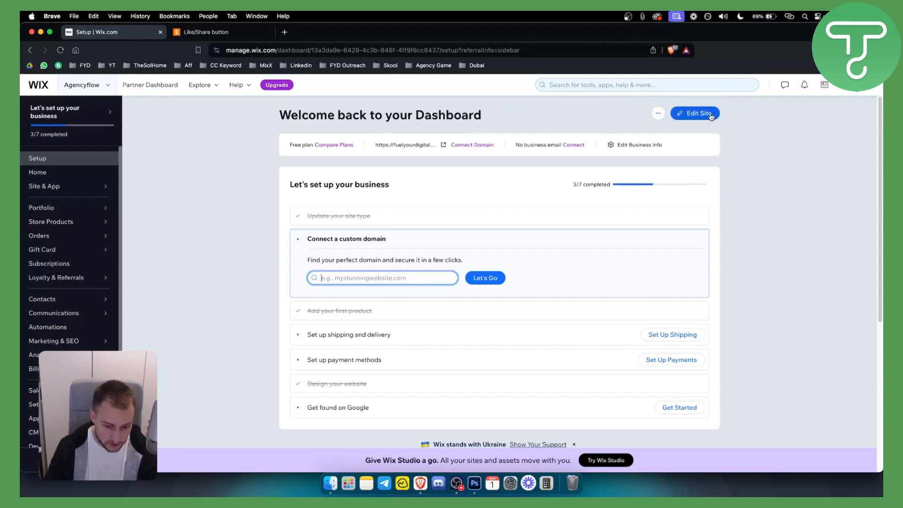
- Launch the site editor for AgencyFlow from the Wix dashboard
{"action": "left_click", "coordinate": [693, 113]}
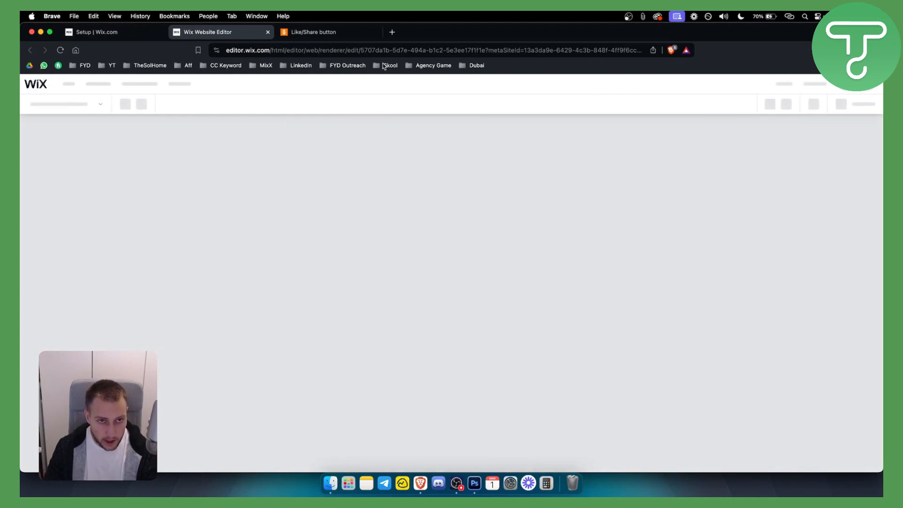
- Set the Like button's background colour to red (#FF0000) in the APIOK builder
{"action": "left_click", "coordinate": [322, 32]}
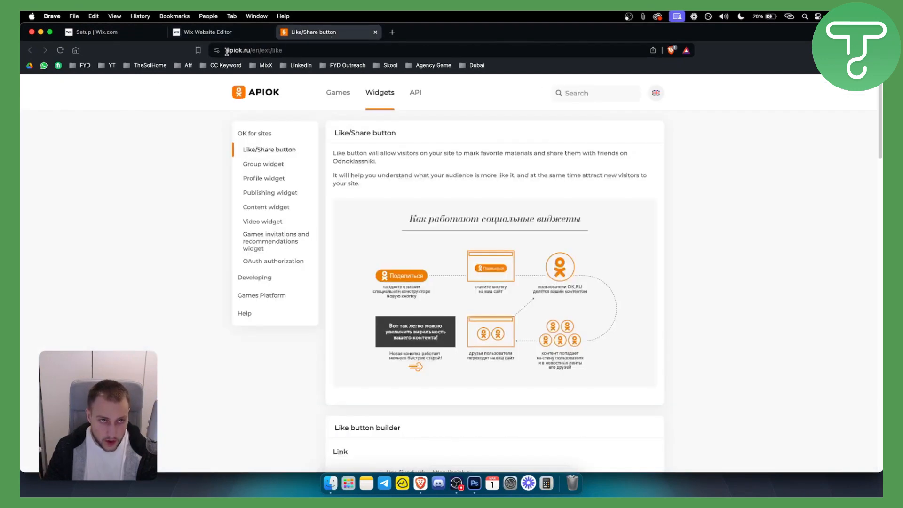
{"action": "left_click", "coordinate": [252, 50]}
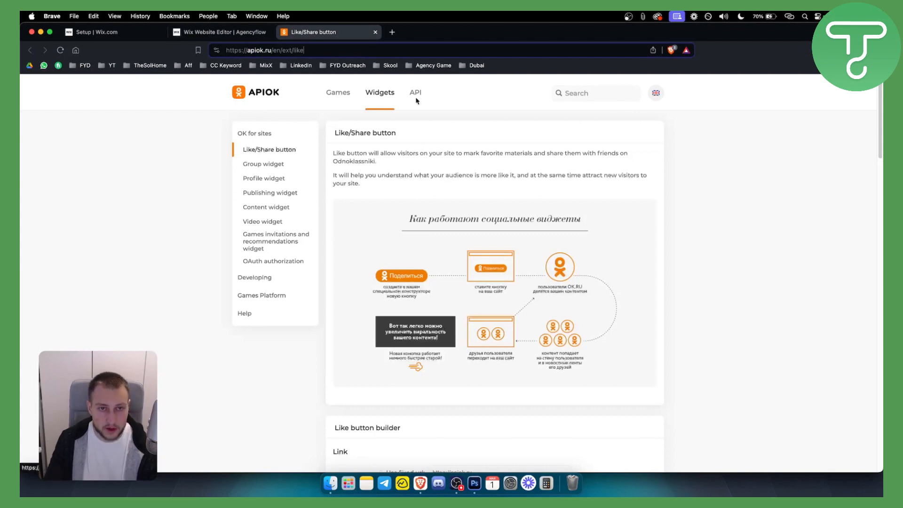
{"action": "mouse_move", "coordinate": [463, 189]}
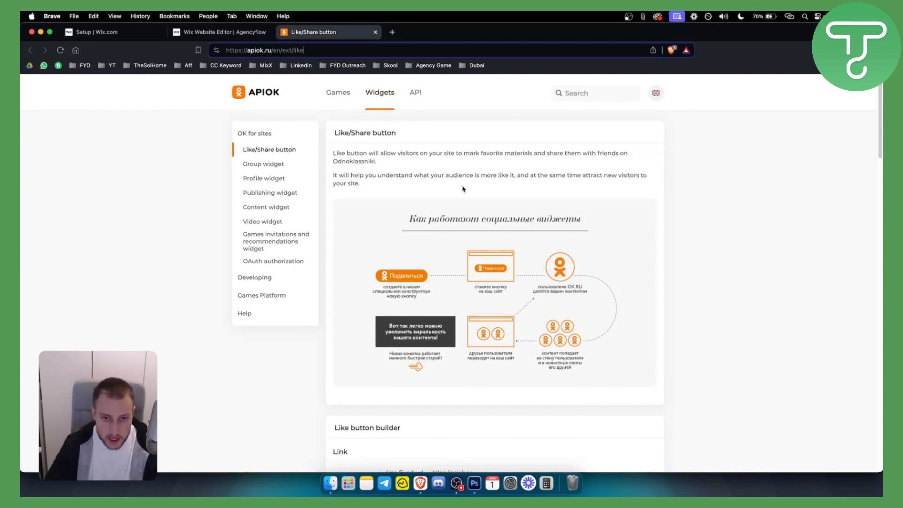
{"action": "scroll", "scroll_direction": "down", "scroll_amount": 3}
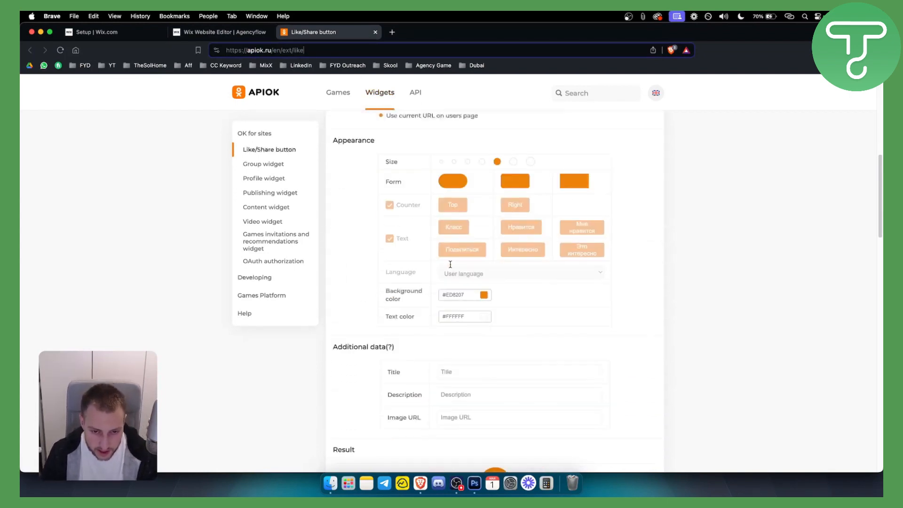
{"action": "scroll", "scroll_direction": "down", "scroll_amount": 3}
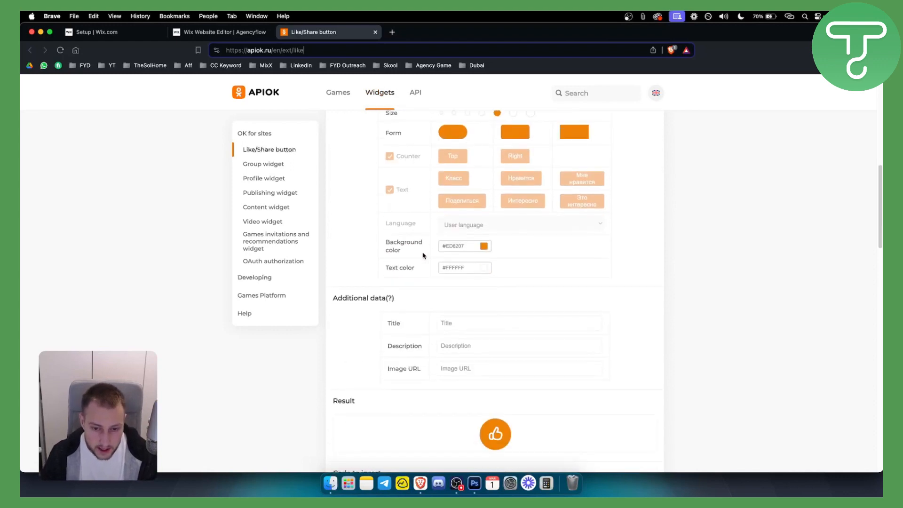
{"action": "scroll", "scroll_direction": "down", "scroll_amount": 3}
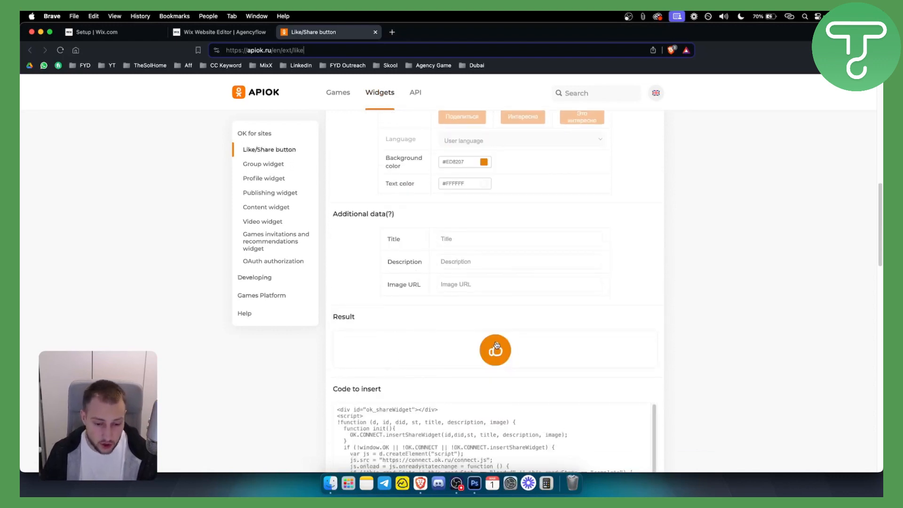
{"action": "scroll", "scroll_direction": "down", "scroll_amount": 3}
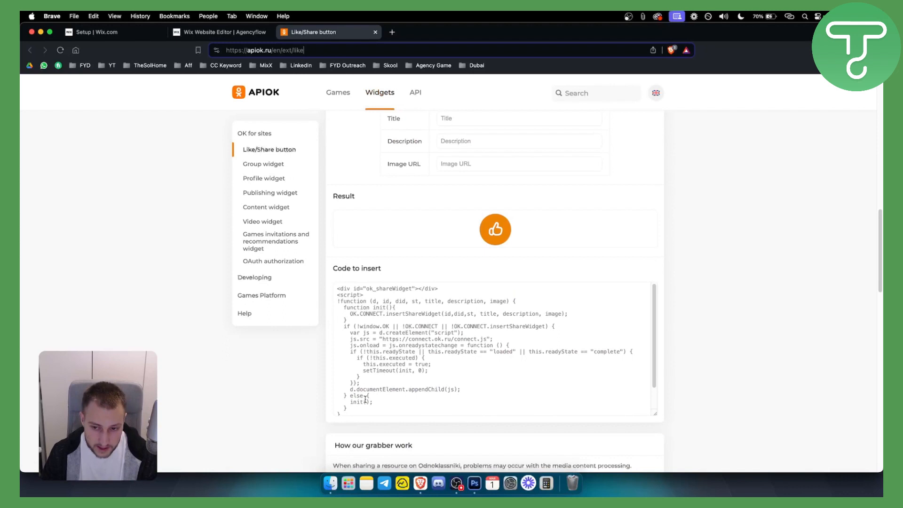
{"action": "scroll", "scroll_direction": "down", "scroll_amount": 3}
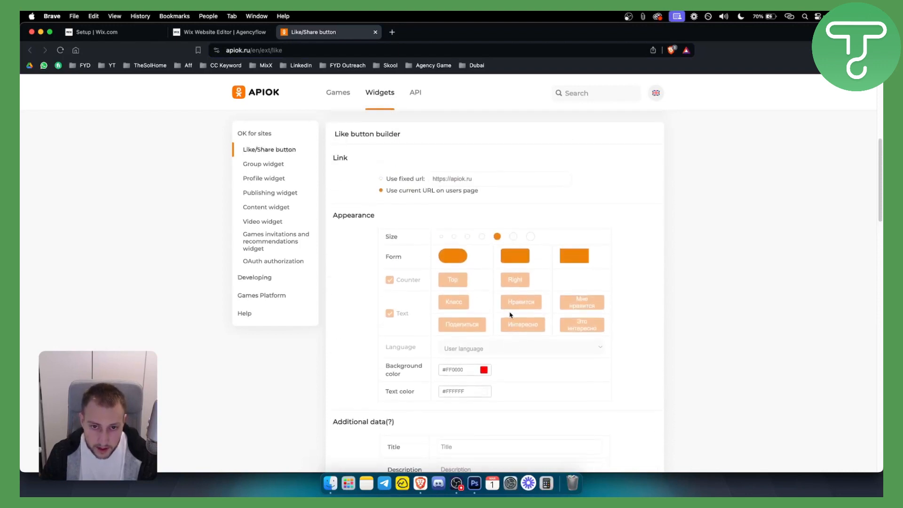
- Make the button the largest size with green #0CFF00 background and copy its embed code
{"action": "scroll", "scroll_direction": "down", "scroll_amount": 3}
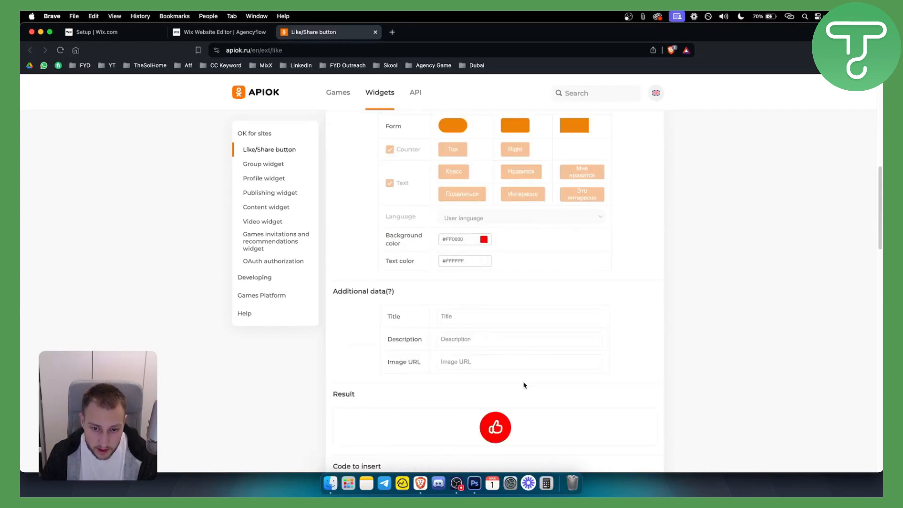
{"action": "scroll", "scroll_direction": "up", "scroll_amount": 3}
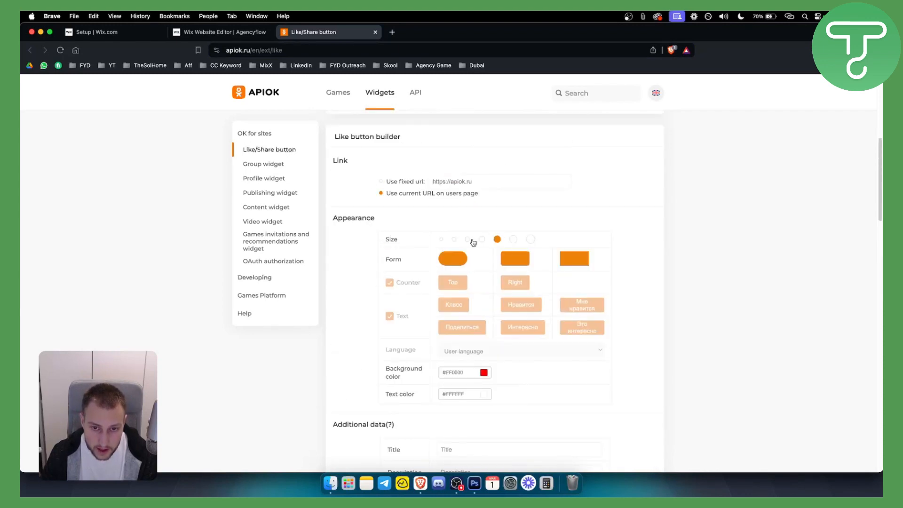
{"action": "scroll", "scroll_direction": "down", "scroll_amount": 3}
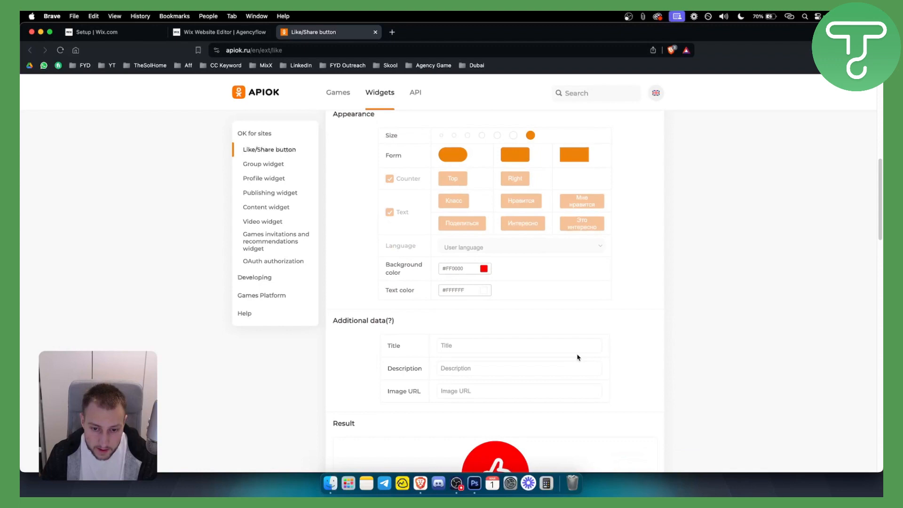
{"action": "scroll", "scroll_direction": "down", "scroll_amount": 3}
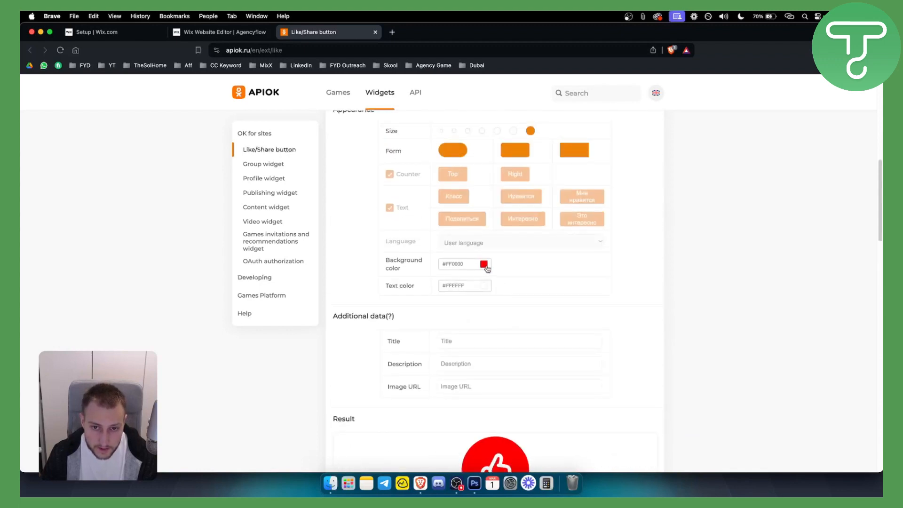
{"action": "left_click", "coordinate": [483, 263]}
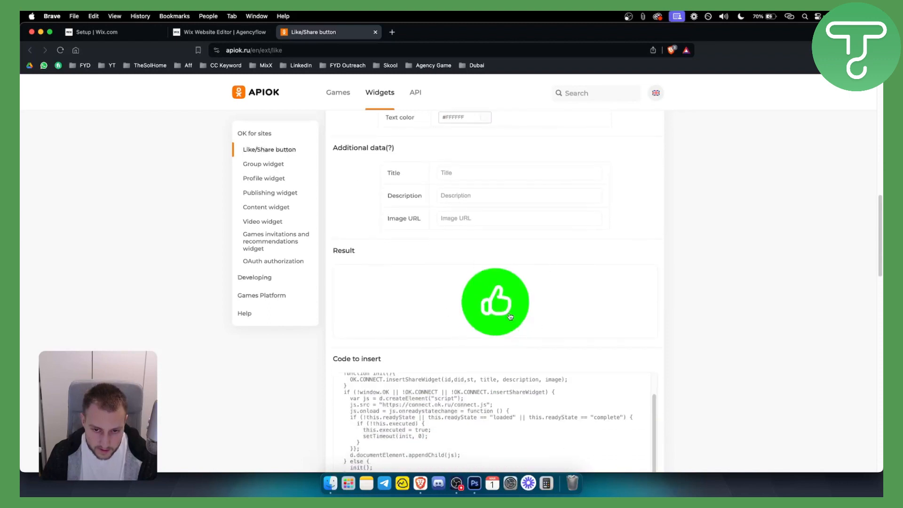
{"action": "scroll", "scroll_direction": "down", "scroll_amount": 3}
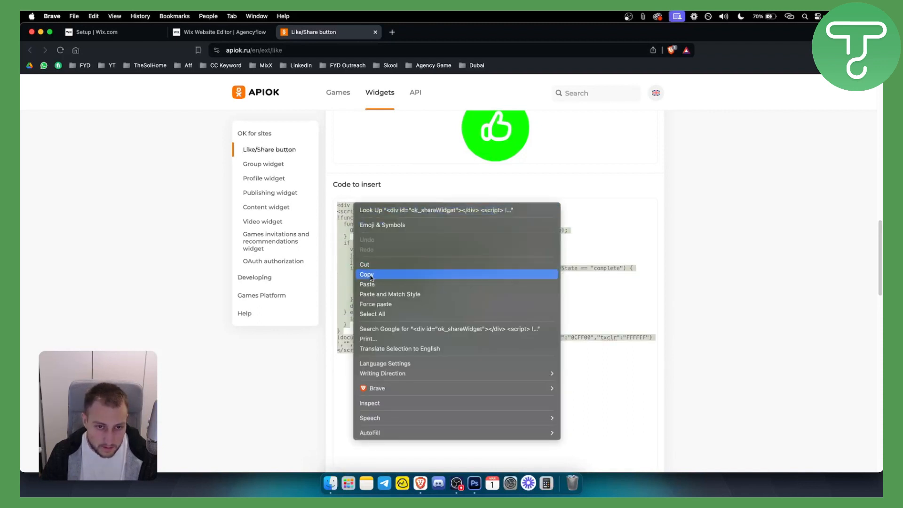
- Search the Add Elements panel for 'embed' with the site header selected
{"action": "left_click", "coordinate": [224, 32]}
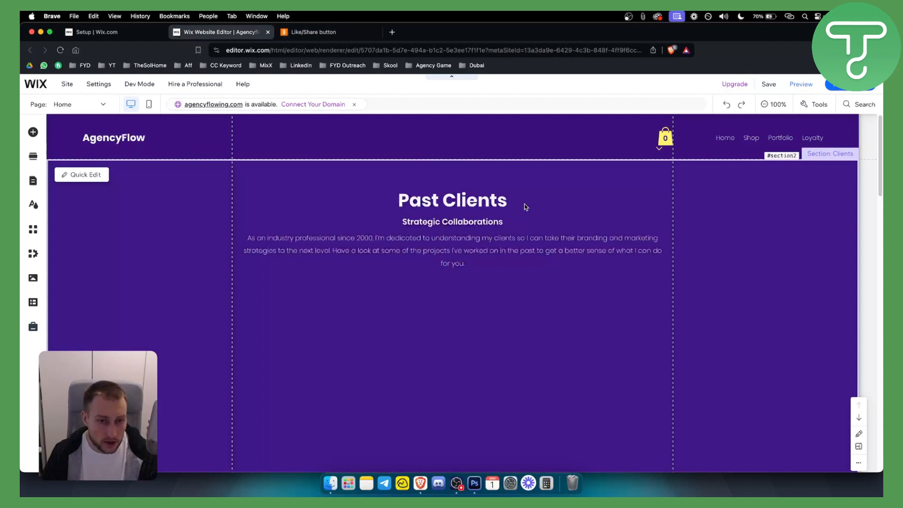
{"action": "left_click", "coordinate": [139, 85]}
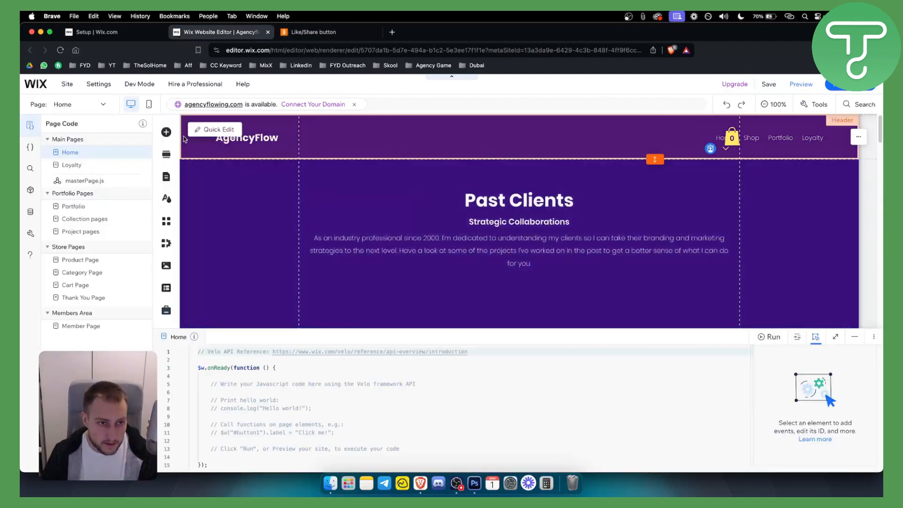
{"action": "left_click", "coordinate": [165, 132]}
{"action": "type", "text": "e"}
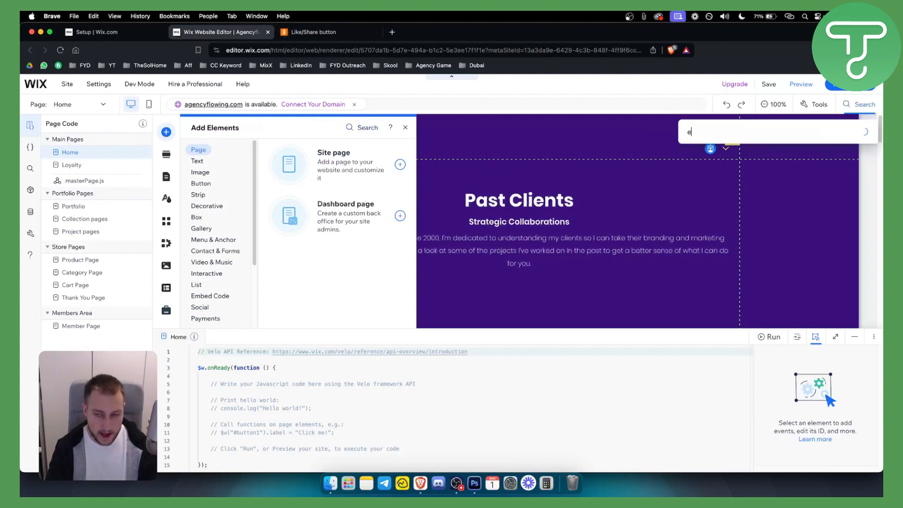
{"action": "type", "text": "mbed"}
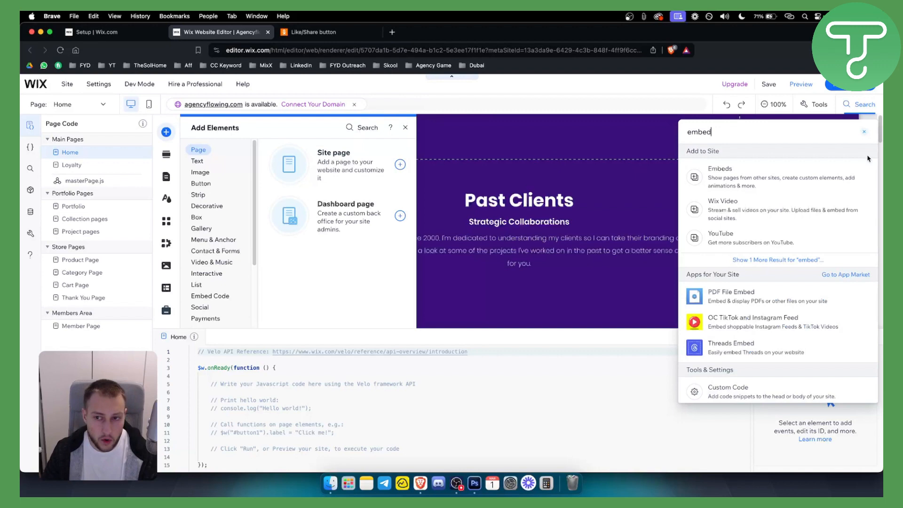
- Drag an HTML embed from the Embeds results into the header beside the AgencyFlow logo
{"action": "left_click", "coordinate": [210, 295]}
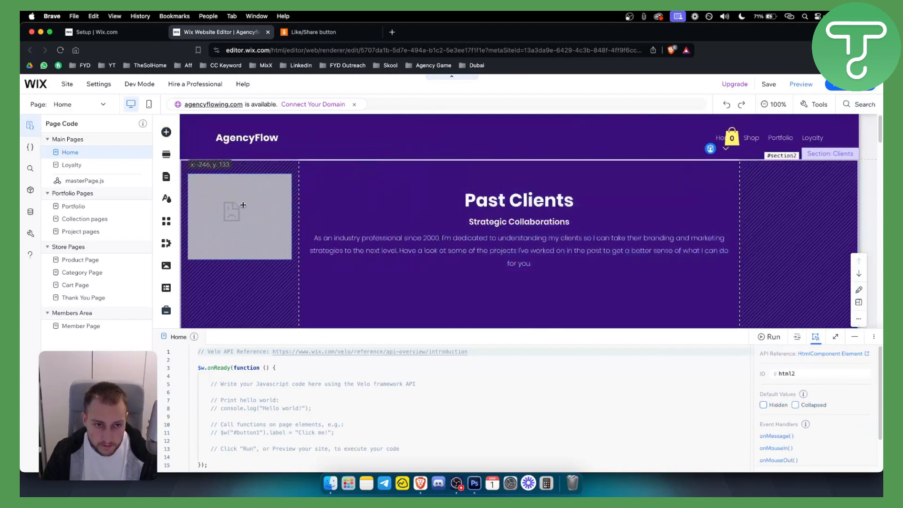
{"action": "left_click_drag", "start_coordinate": [242, 206], "coordinate": [436, 153]}
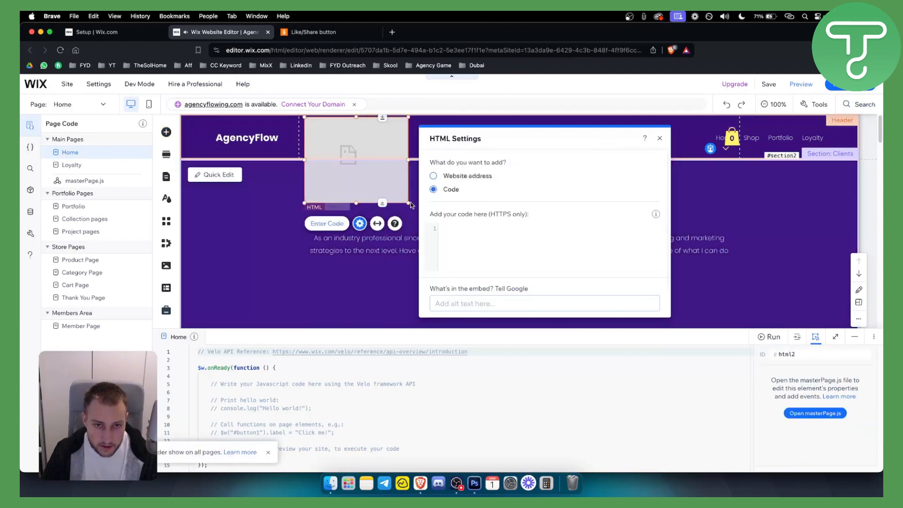
- Paste the copied OK.ru Like button code into the embed's HTML Settings and close them
{"action": "left_click", "coordinate": [659, 138]}
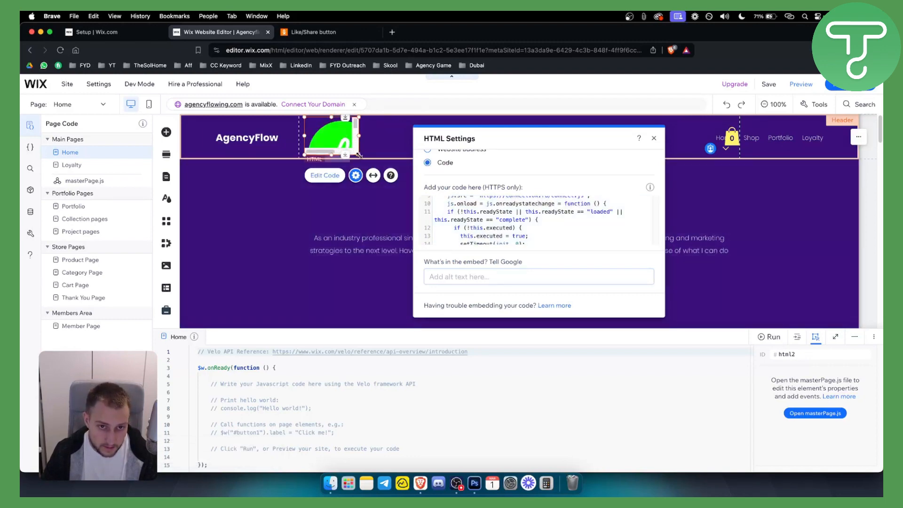
{"action": "left_click", "coordinate": [653, 137]}
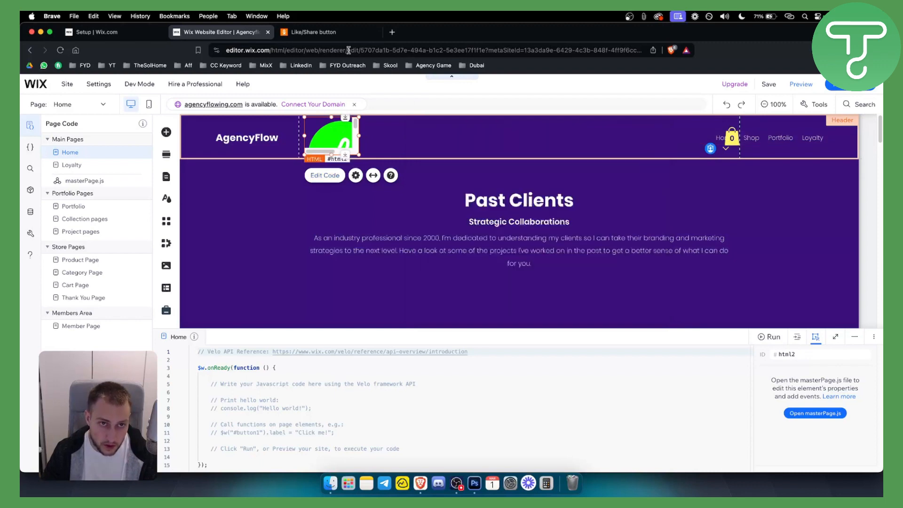
- Pick a smaller button size with Counter and Text shown and copy the new code
{"action": "left_click", "coordinate": [317, 32]}
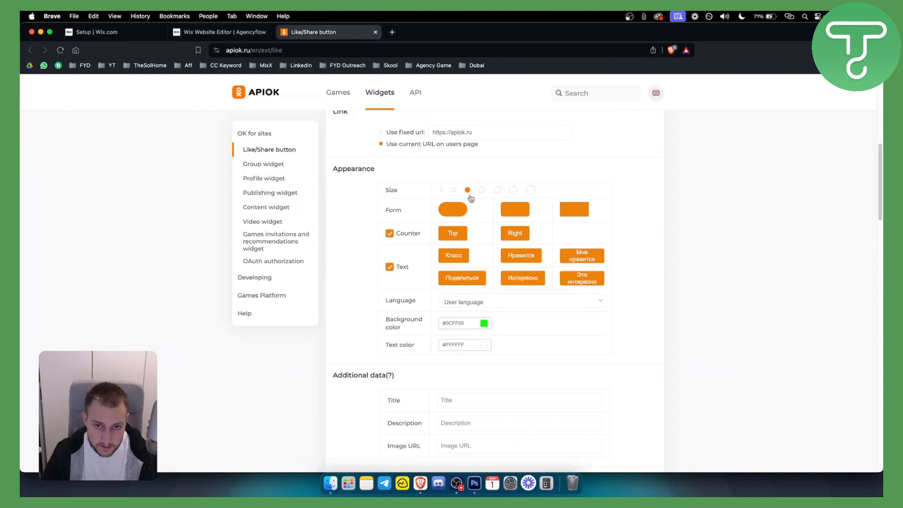
{"action": "scroll", "scroll_direction": "down", "scroll_amount": 3}
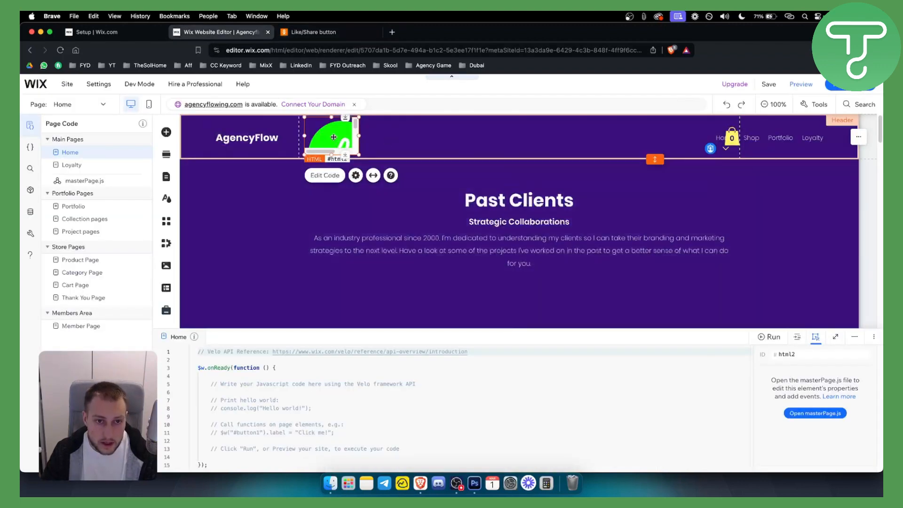
- Replace the header embed's code with the compact Like-button-with-counter snippet
{"action": "left_click", "coordinate": [356, 175]}
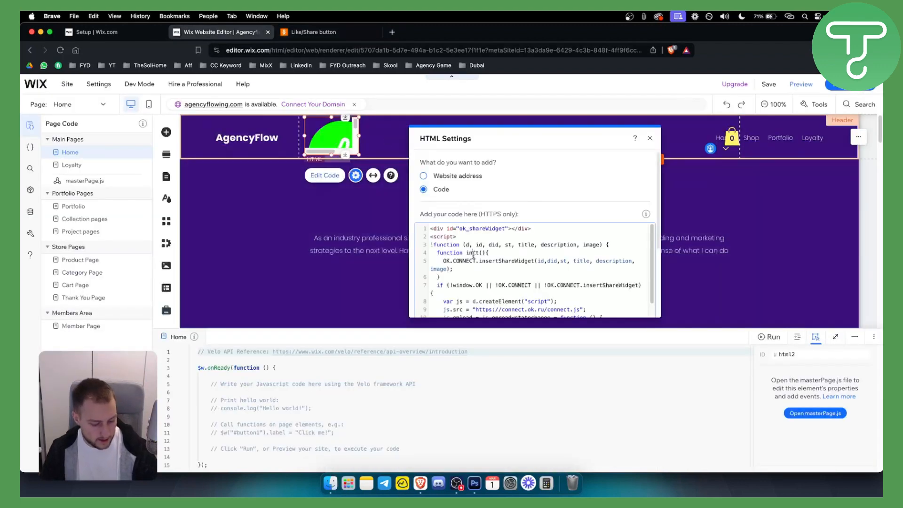
{"action": "scroll", "scroll_direction": "down", "scroll_amount": 3}
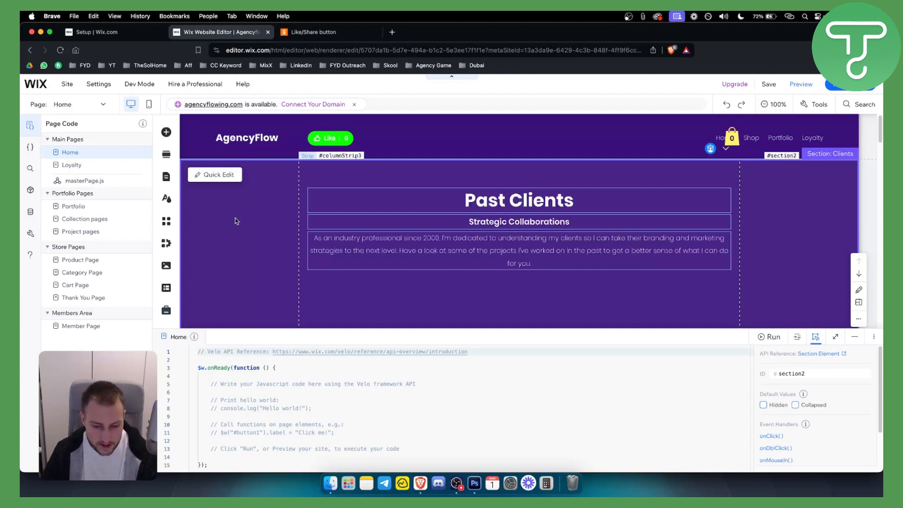
{"action": "left_click", "coordinate": [321, 32]}
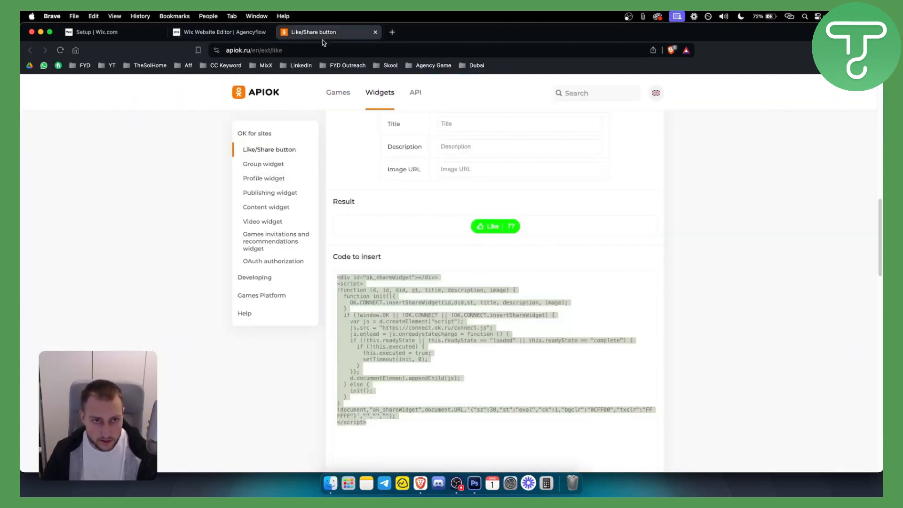
{"action": "mouse_move", "coordinate": [272, 98]}
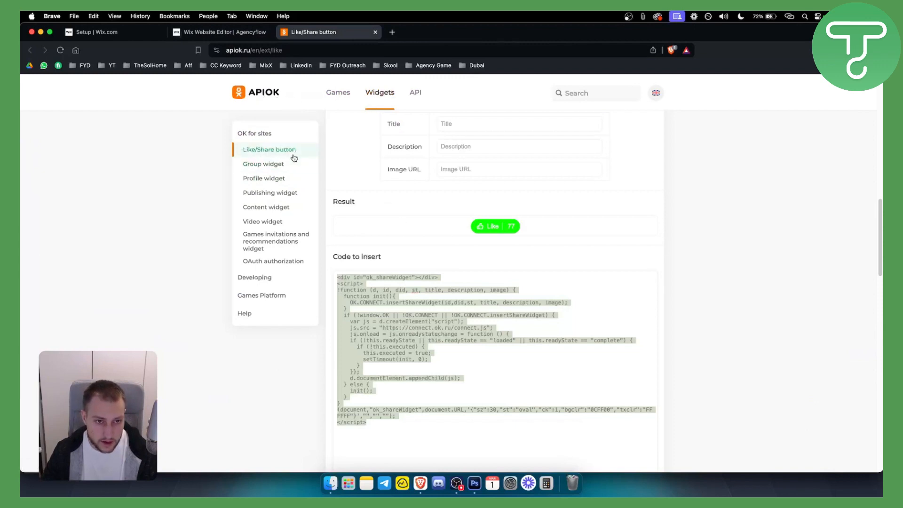
{"action": "mouse_move", "coordinate": [276, 181]}
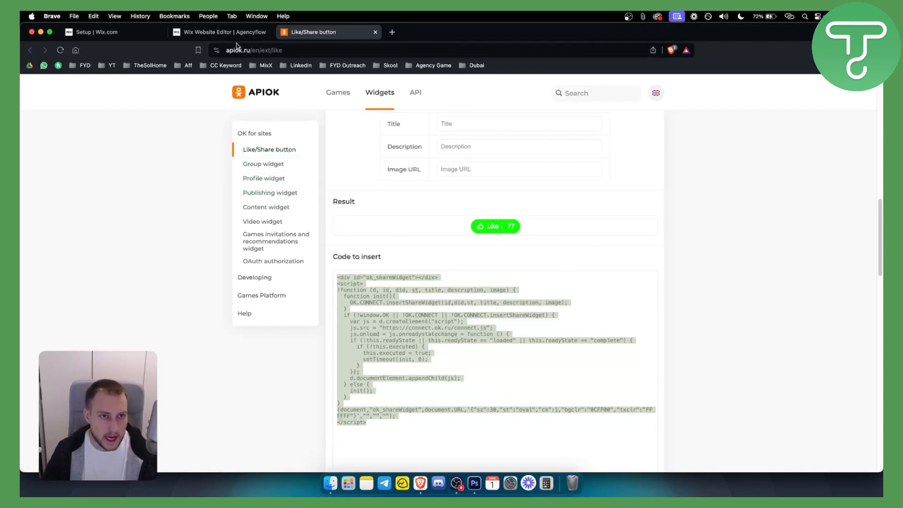
{"action": "left_click", "coordinate": [218, 32]}
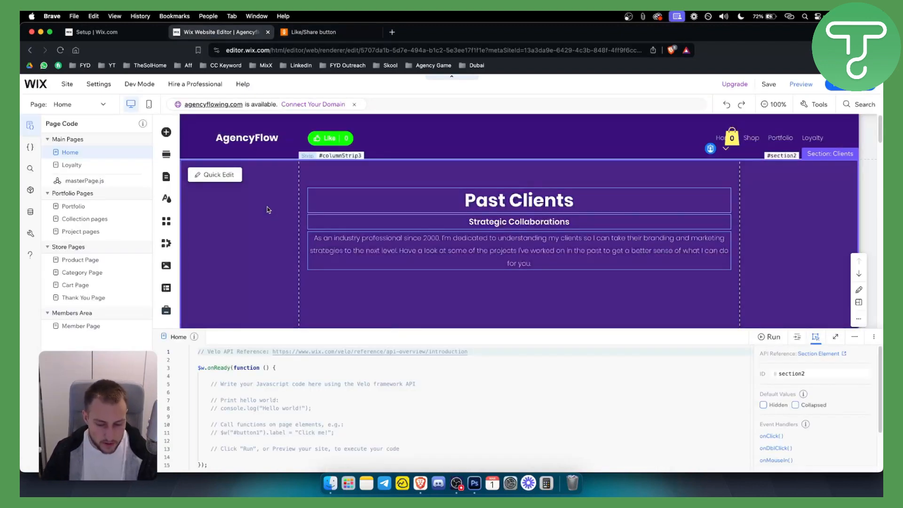